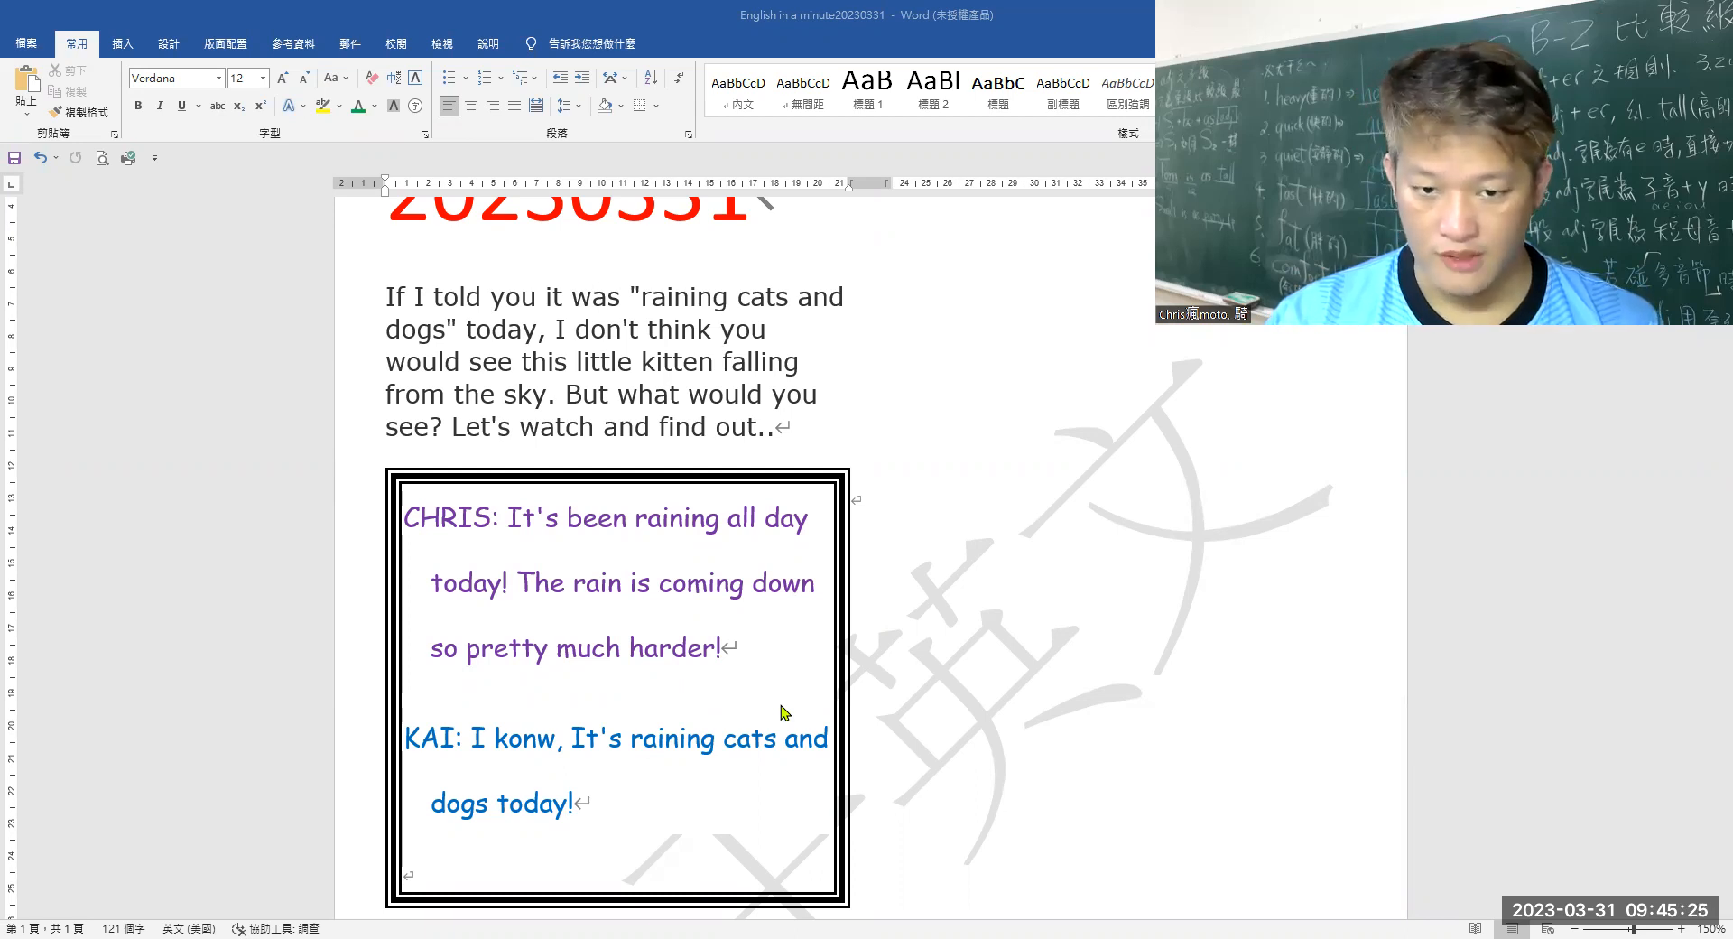
mouse_move(632, 655)
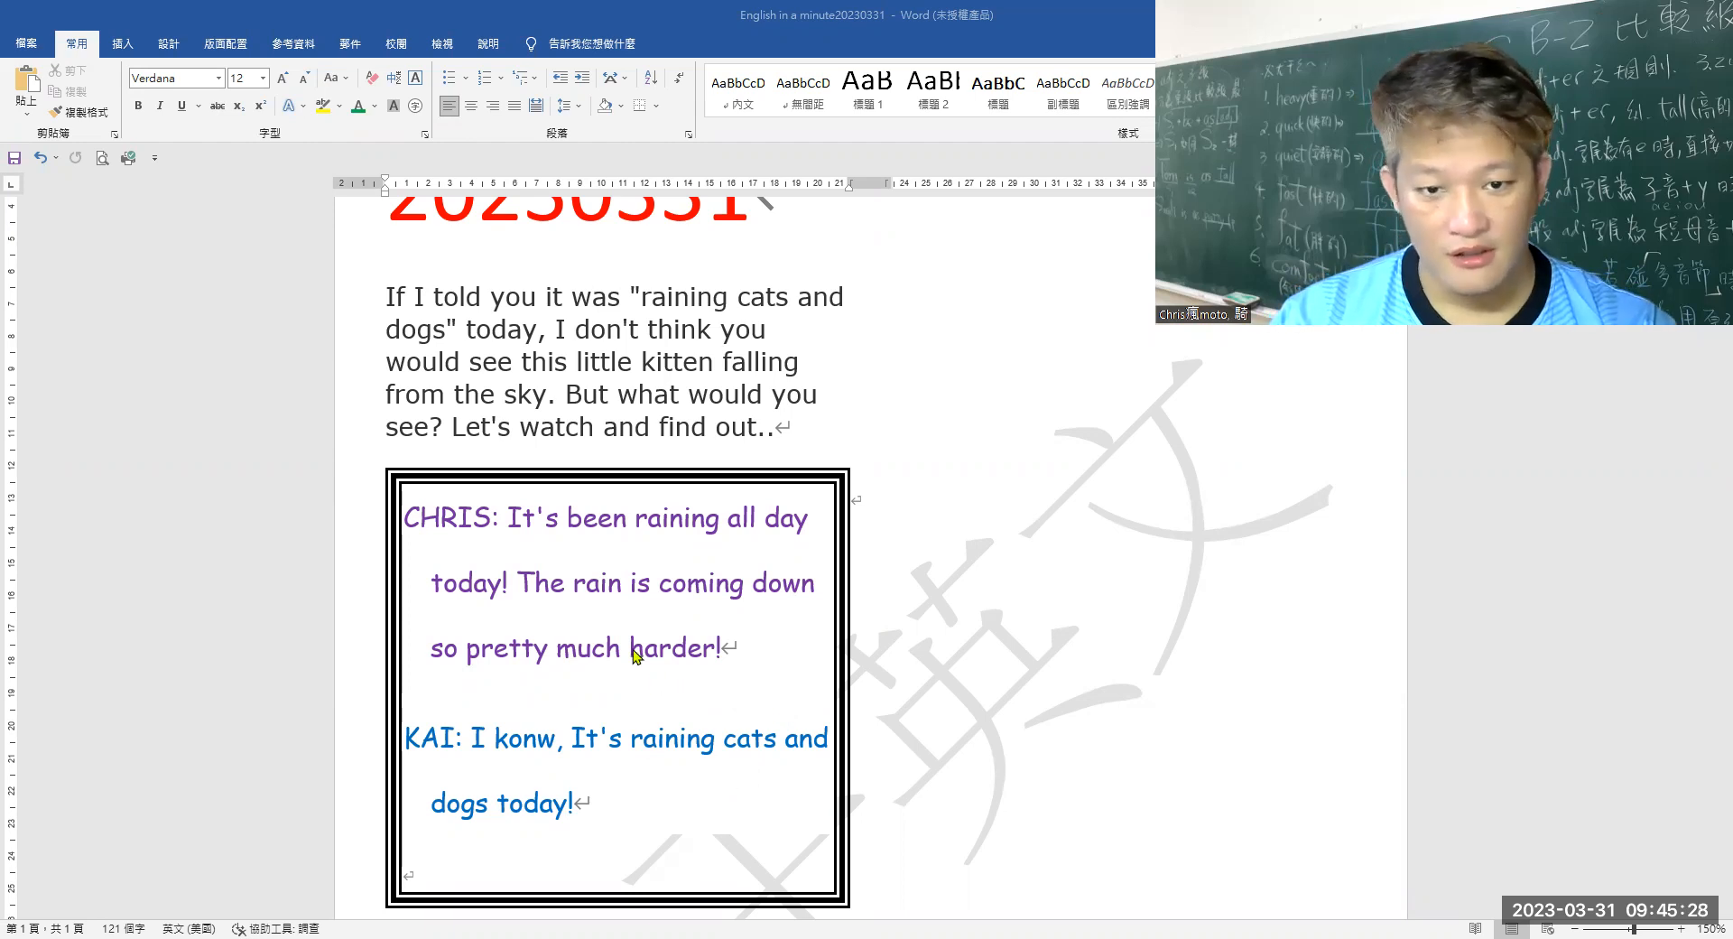
scroll("down", 3)
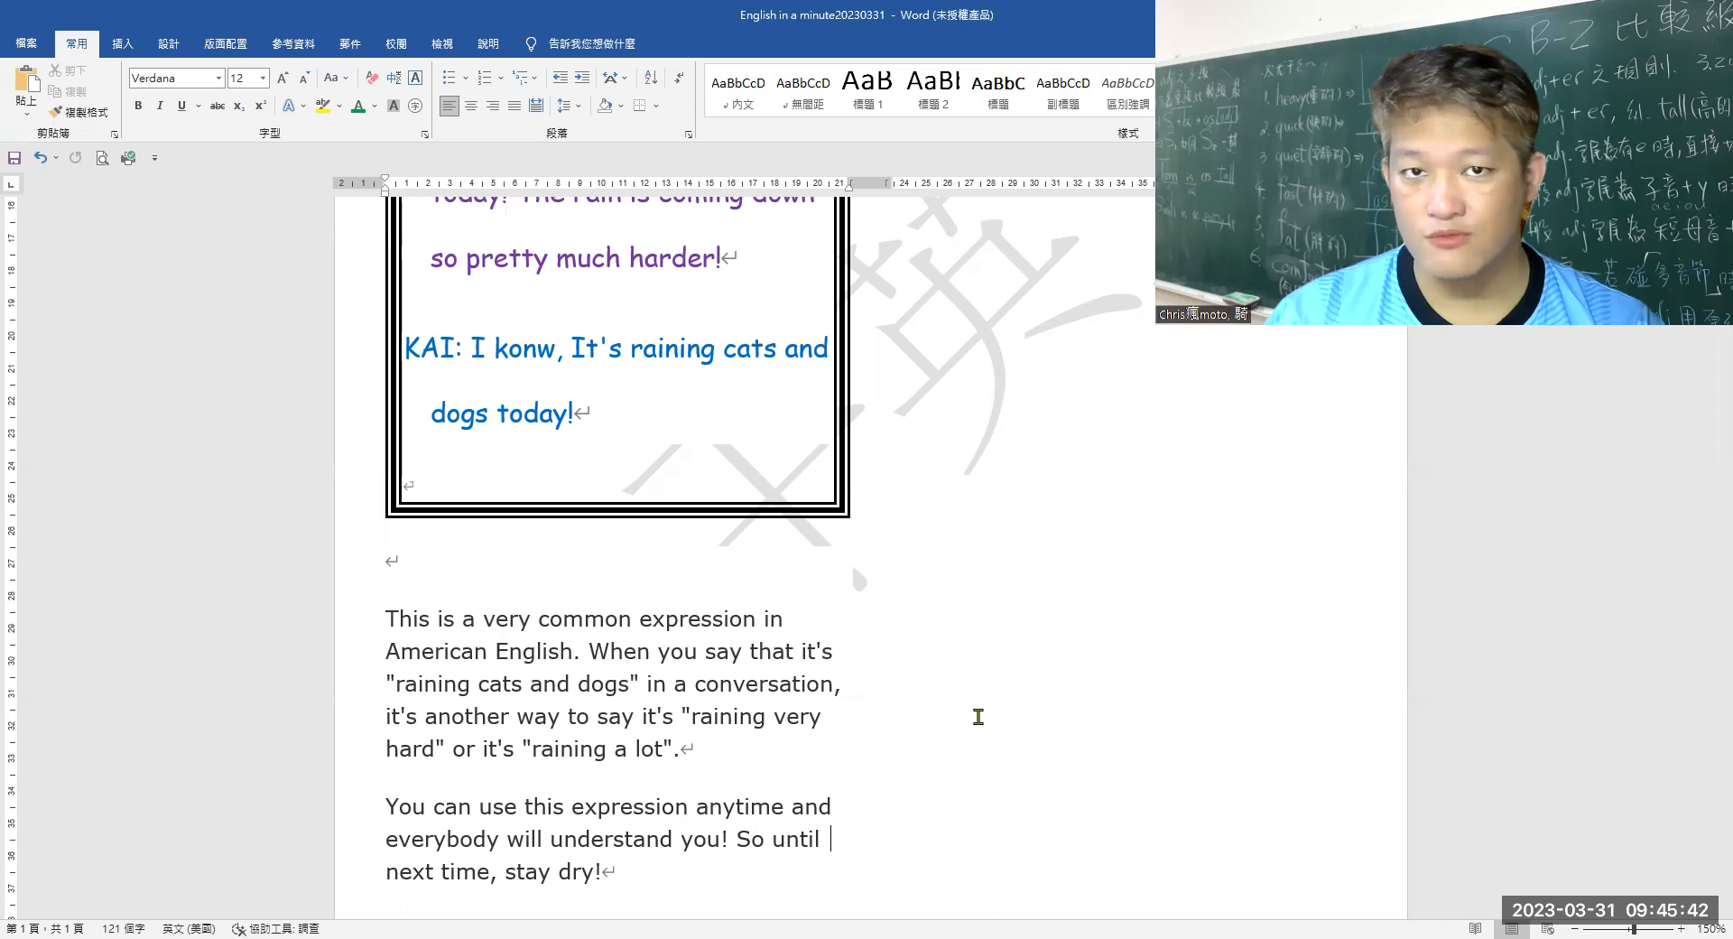
scroll("down", 3)
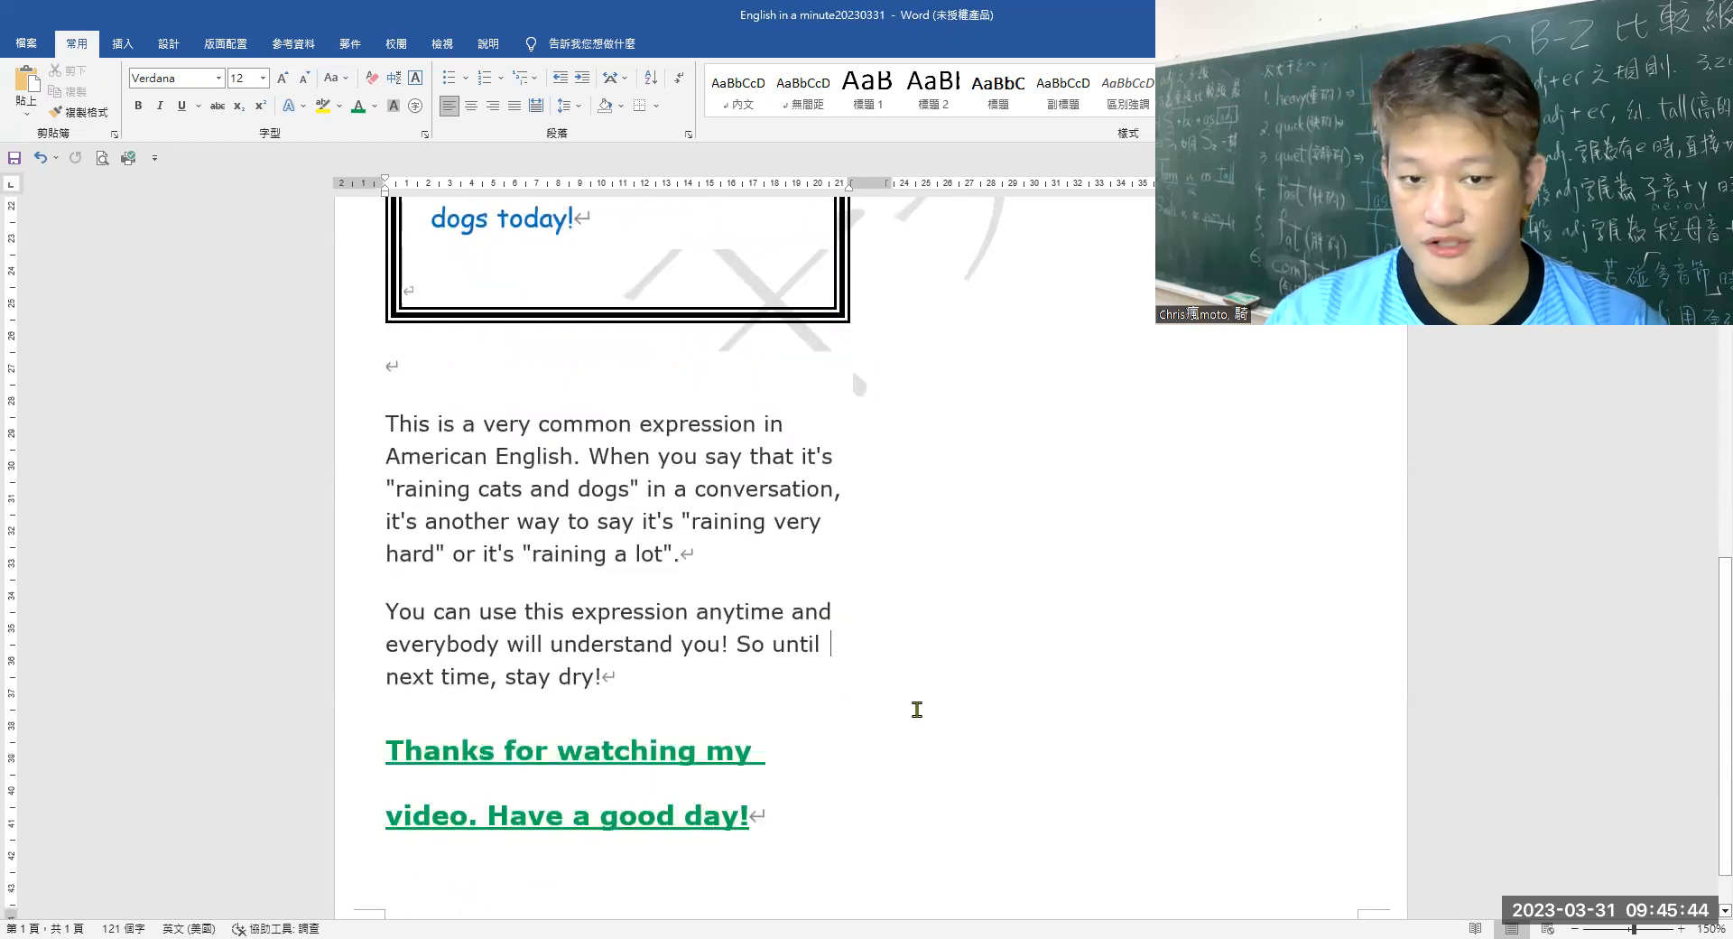